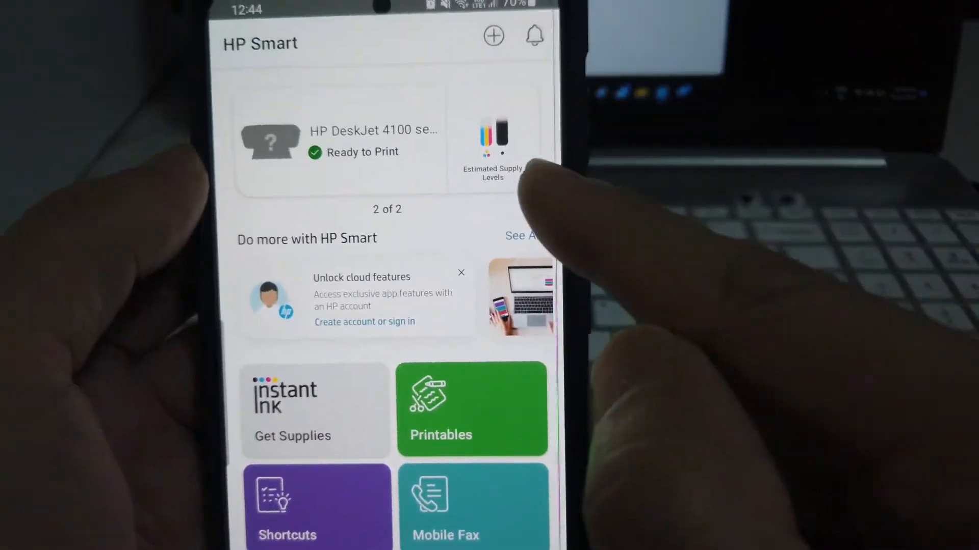
scroll("down", 3)
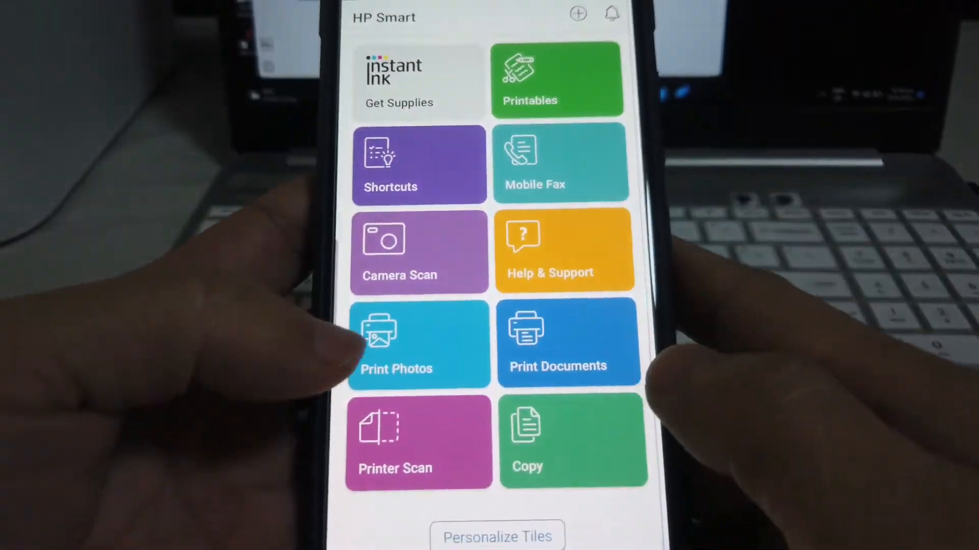